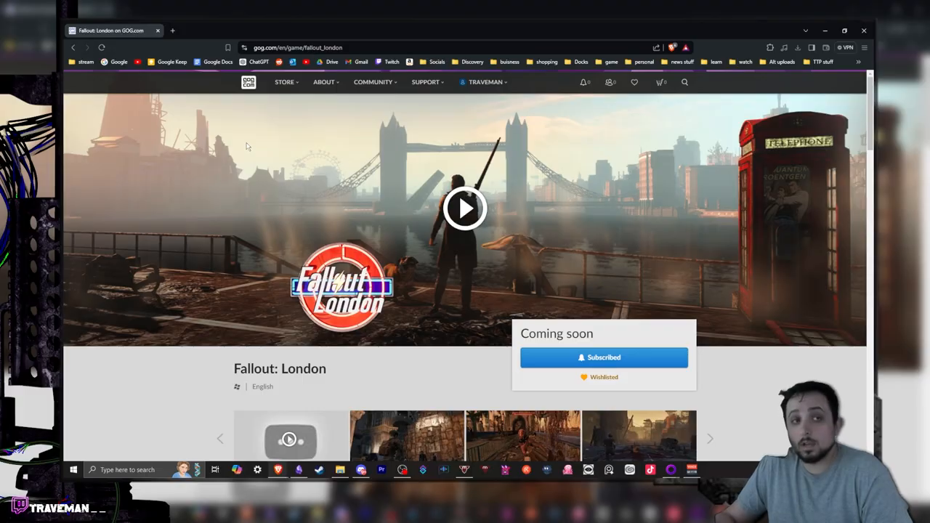
- Claim the Fallout: London giveaway so it is added to the GOG library
scroll(down, 3)
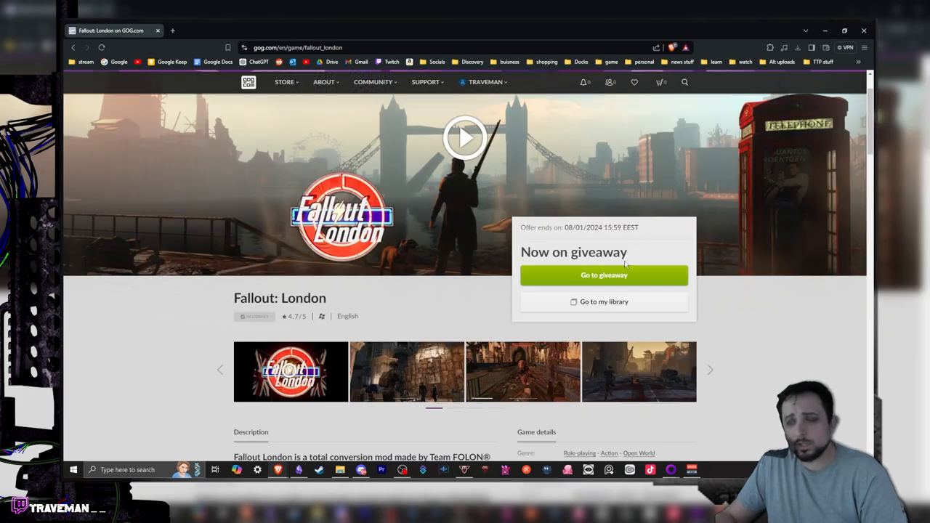
click(604, 275)
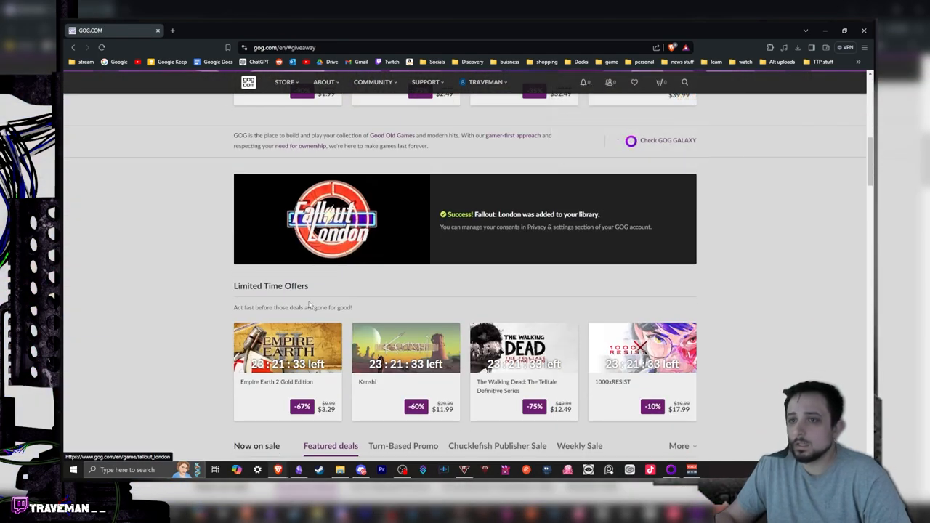
mouse_move(340, 258)
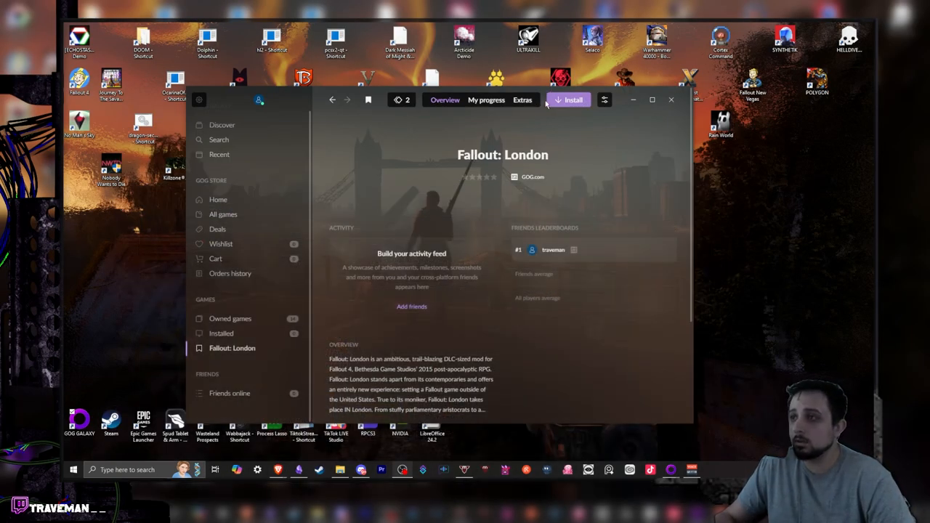
mouse_move(491, 389)
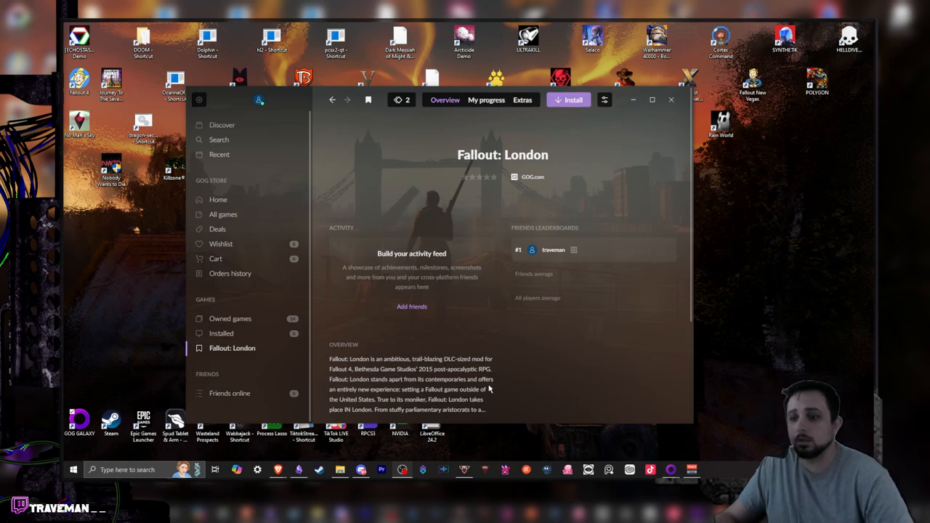
mouse_move(360, 470)
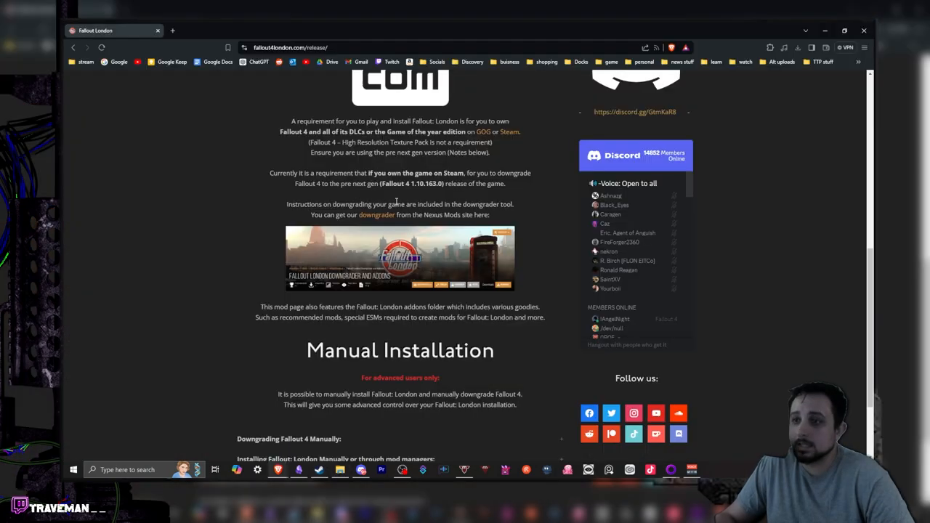
mouse_move(376, 215)
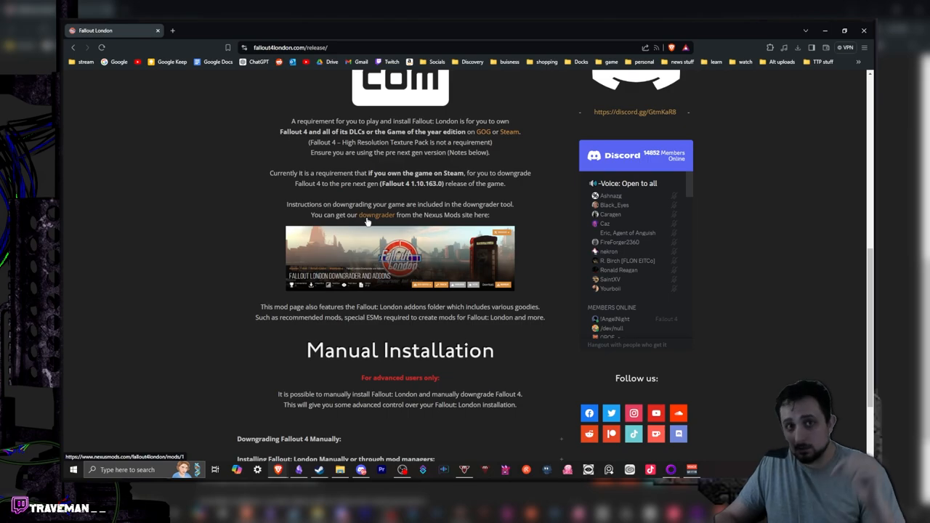
- Follow the 'downgrader' link from the release instructions to its Nexus Mods page
click(376, 215)
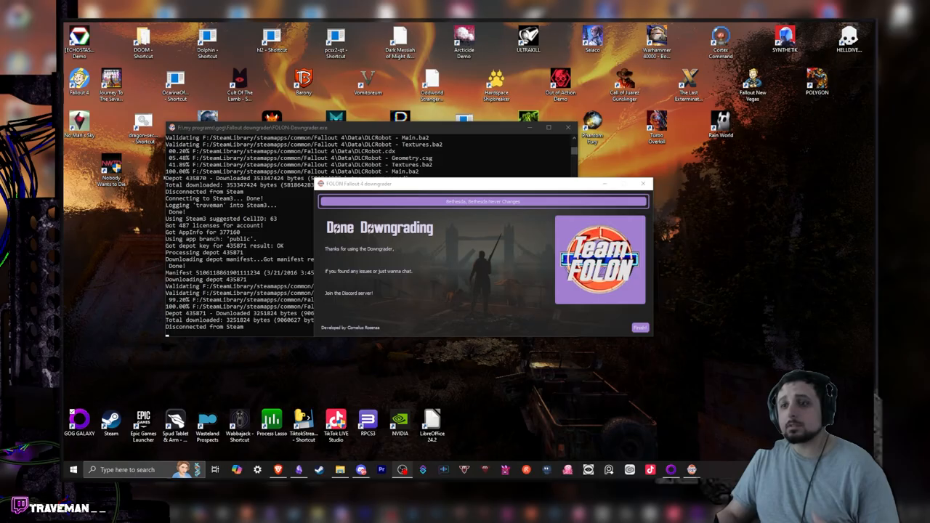
mouse_move(210, 211)
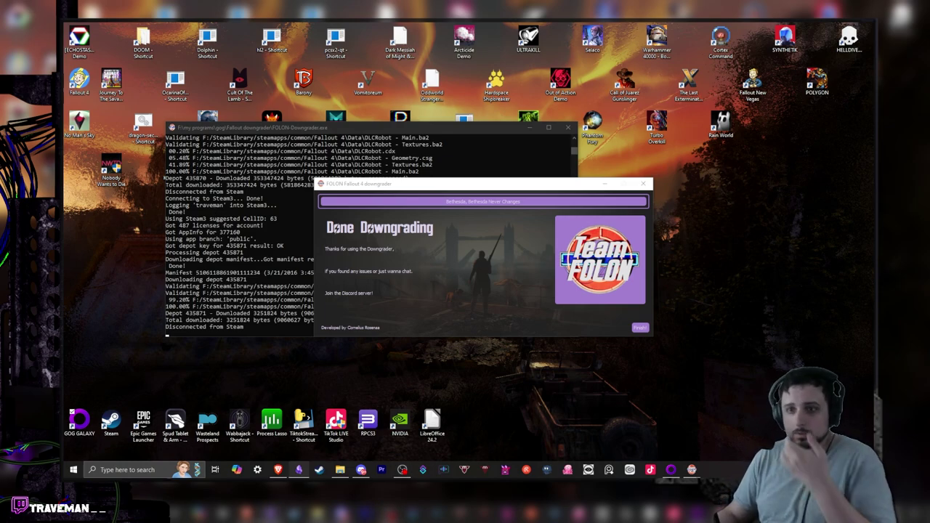
mouse_move(389, 260)
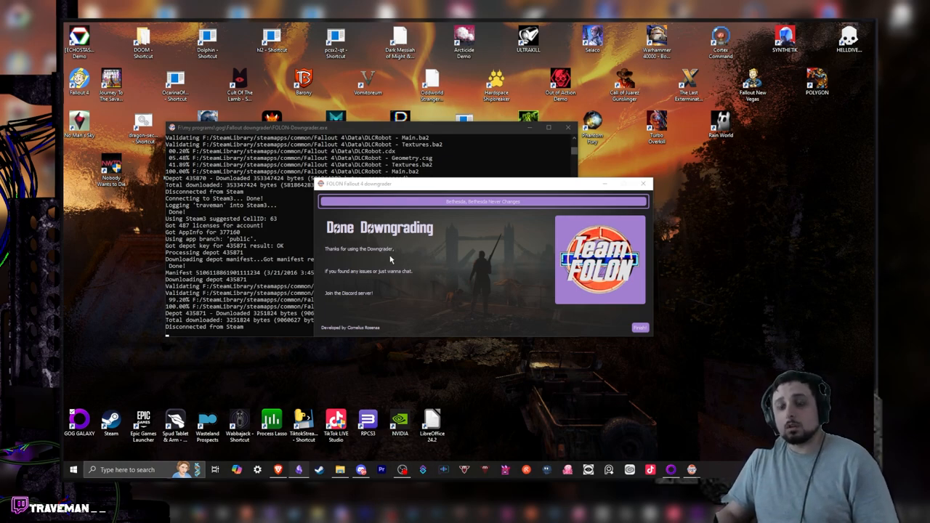
mouse_move(346, 271)
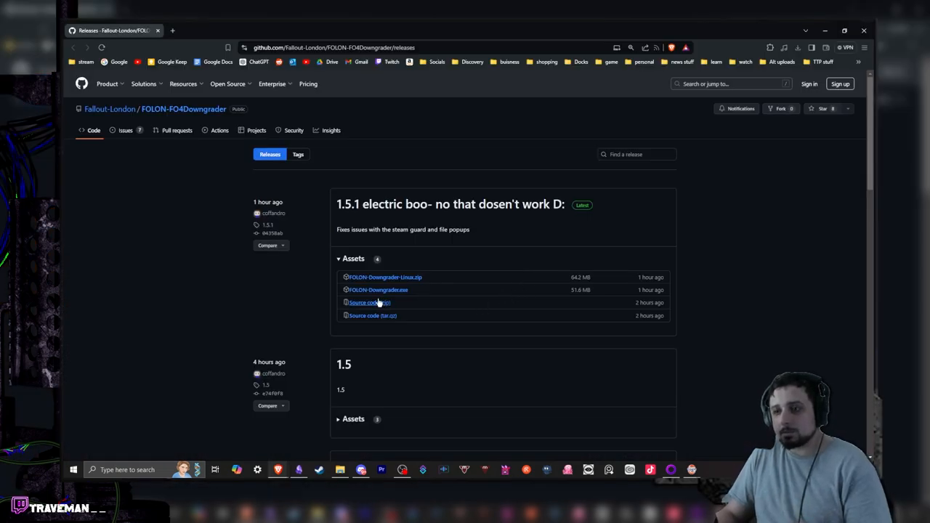
- Download the downgrader file from the assets of GitHub release 1.5.1
click(378, 290)
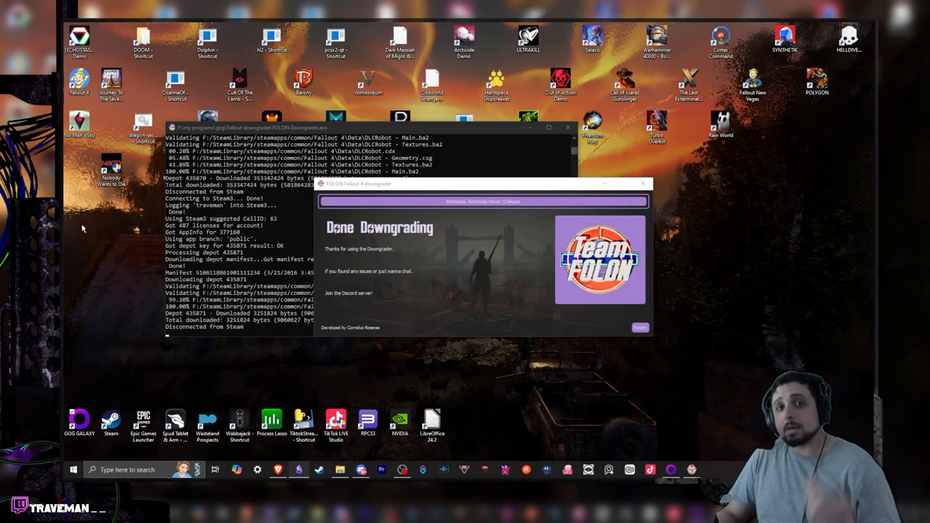
mouse_move(468, 269)
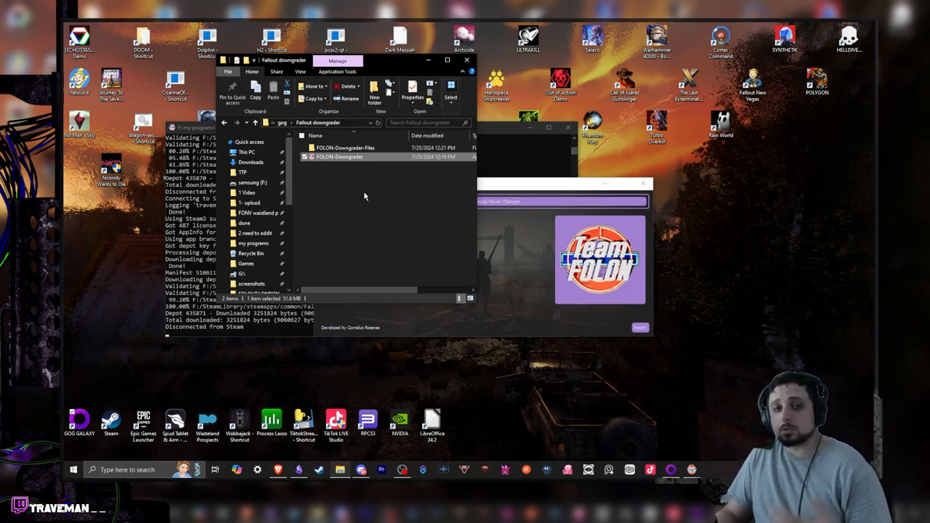
mouse_move(370, 122)
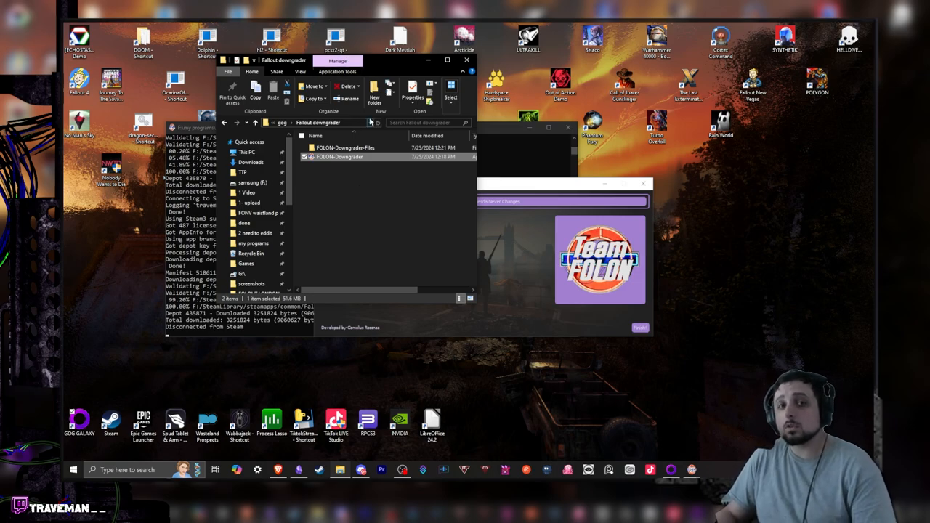
mouse_move(378, 122)
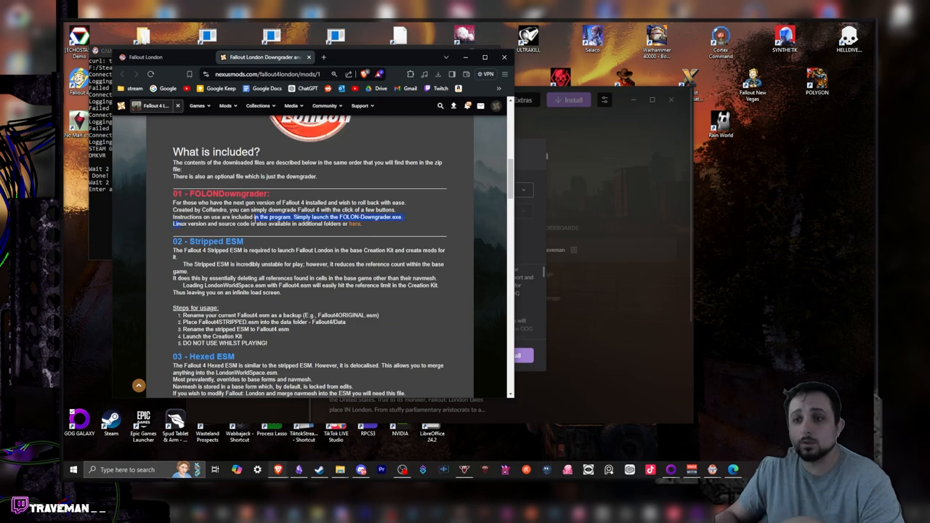
- Bring up the 'What is included?' notes for FOLONDowngrader on the Nexus Mods page
click(355, 224)
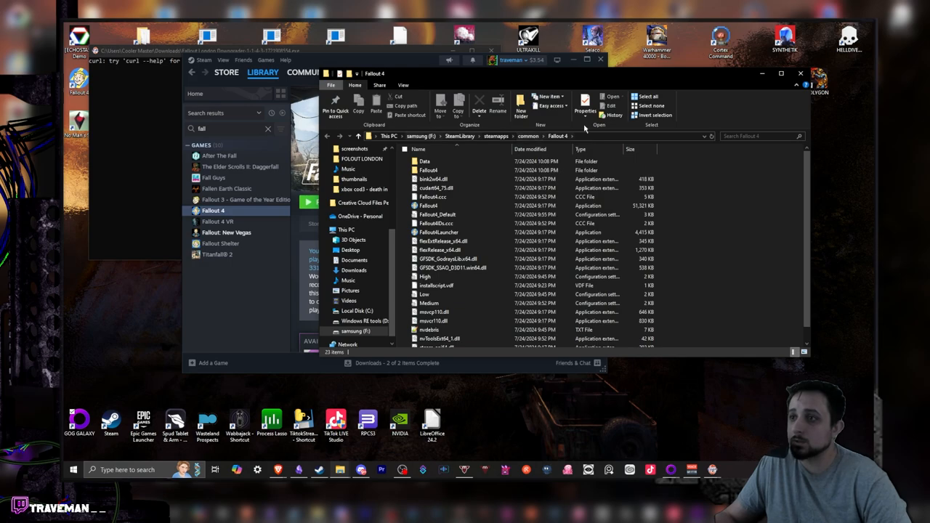
mouse_move(405, 106)
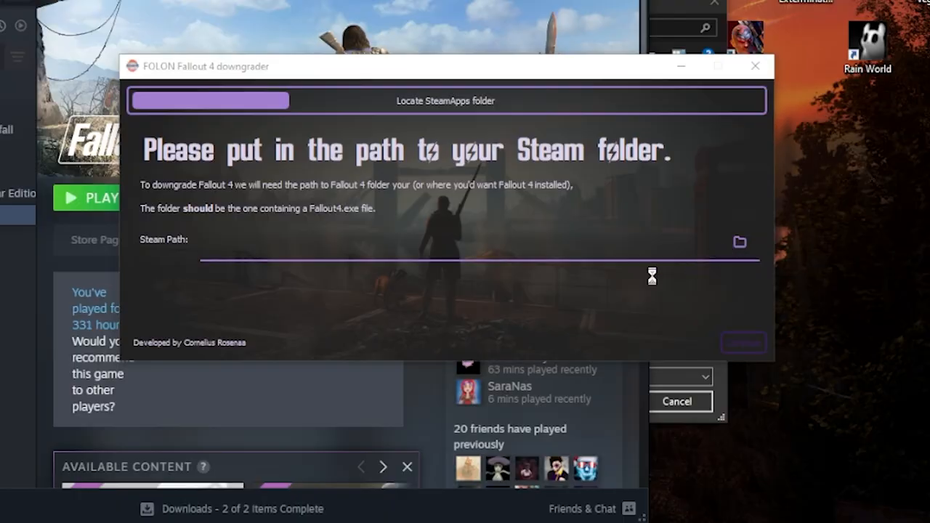
- Point the Steam path at F: > SteamLibrary > steamapps > common > Fallout 4 and continue
click(738, 241)
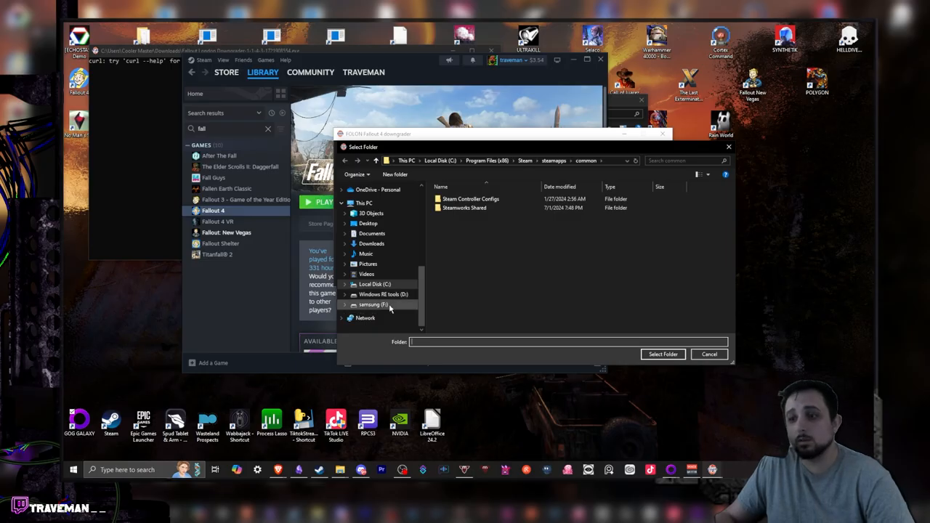
click(375, 305)
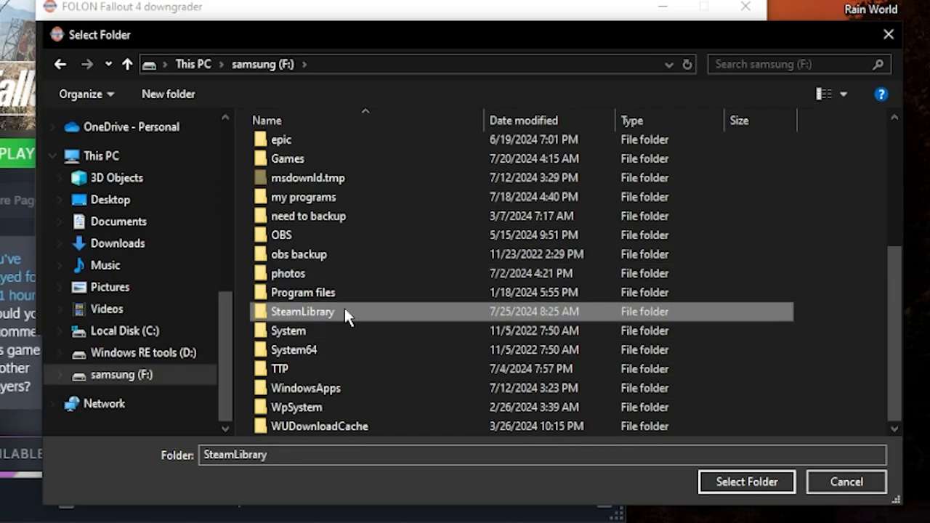
double_click(302, 310)
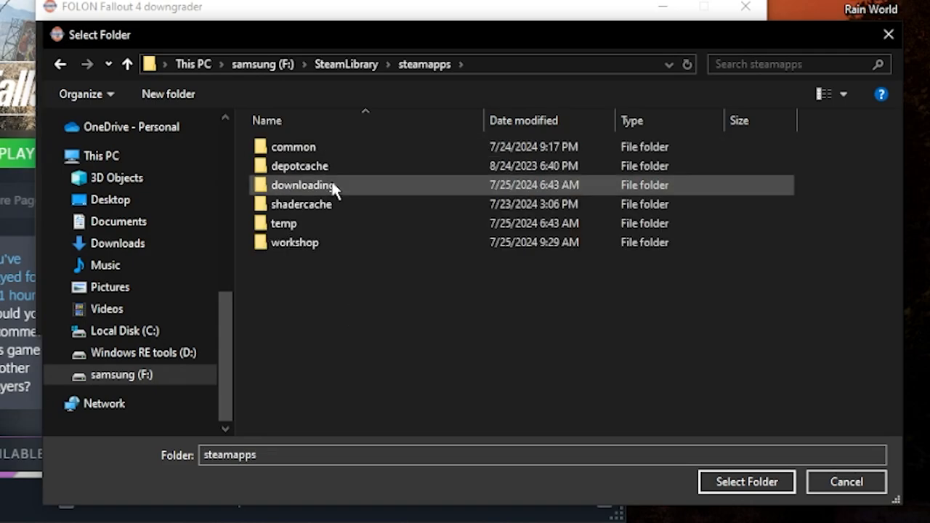
double_click(293, 146)
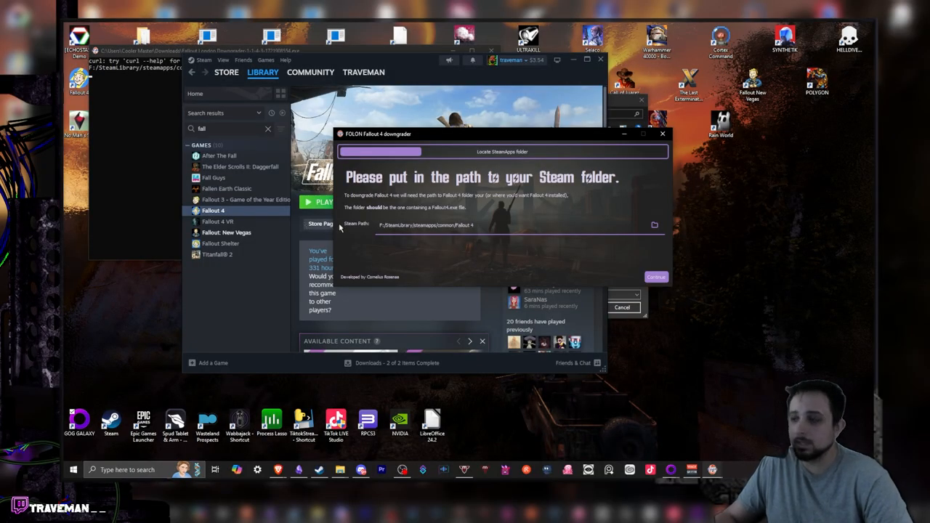
click(655, 276)
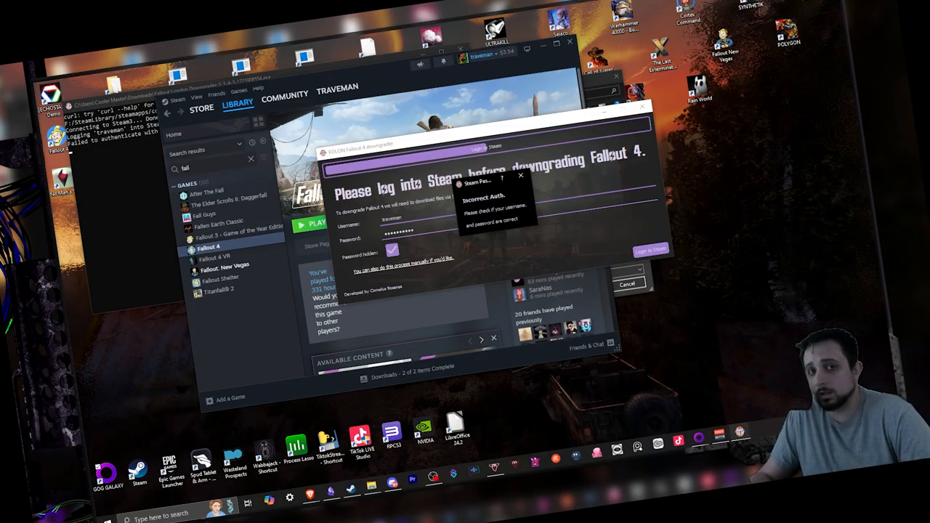
- Resubmit the Steam login and enter the Steam Guard code to reach the Downgrade Fallout 4 screen
click(648, 250)
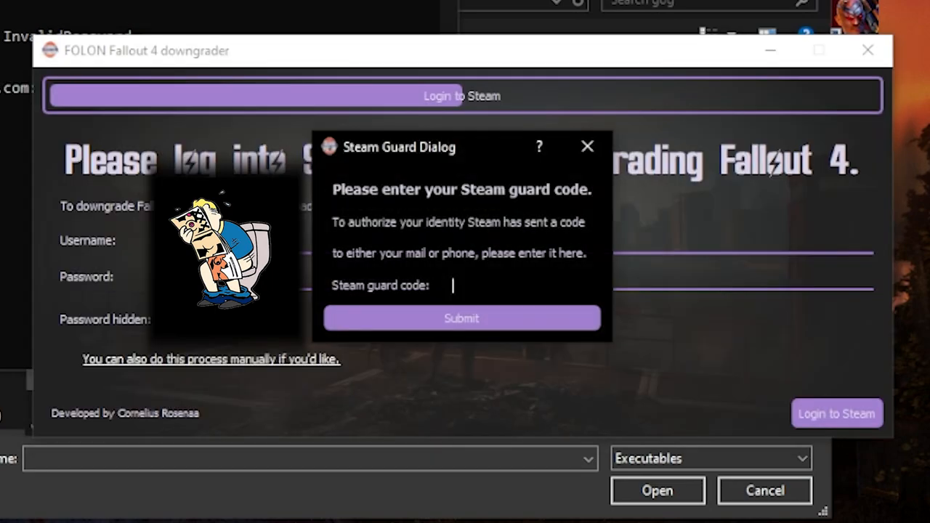
click(462, 318)
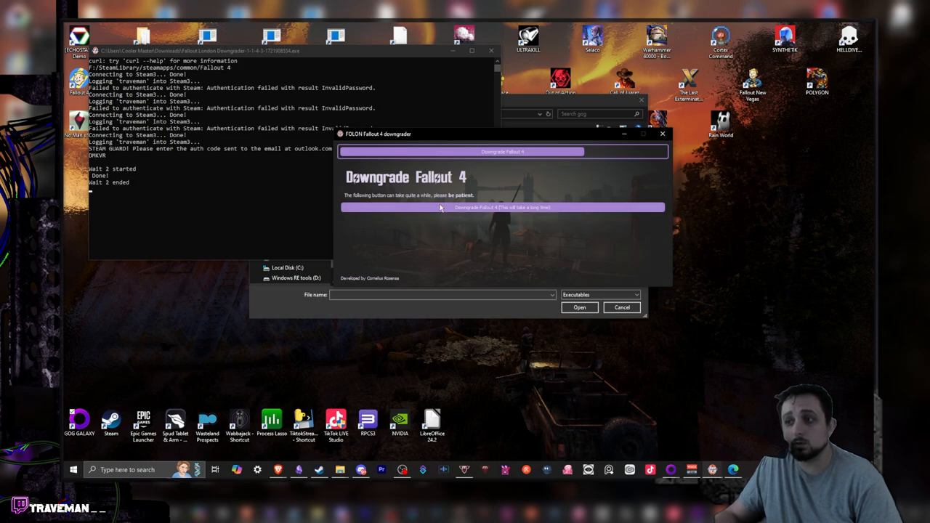
mouse_move(516, 213)
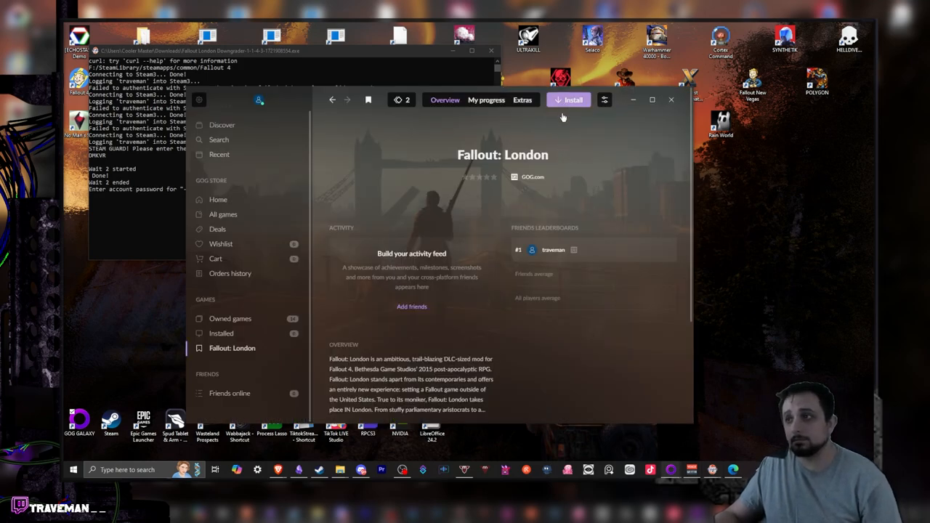
- Install Fallout: London in GOG Galaxy and close the finished downgrader and its console window
click(572, 99)
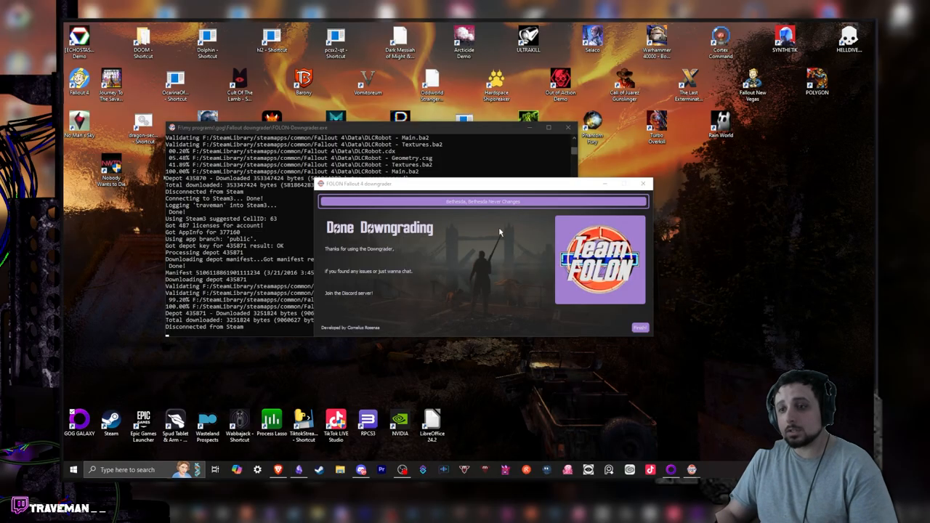
click(639, 329)
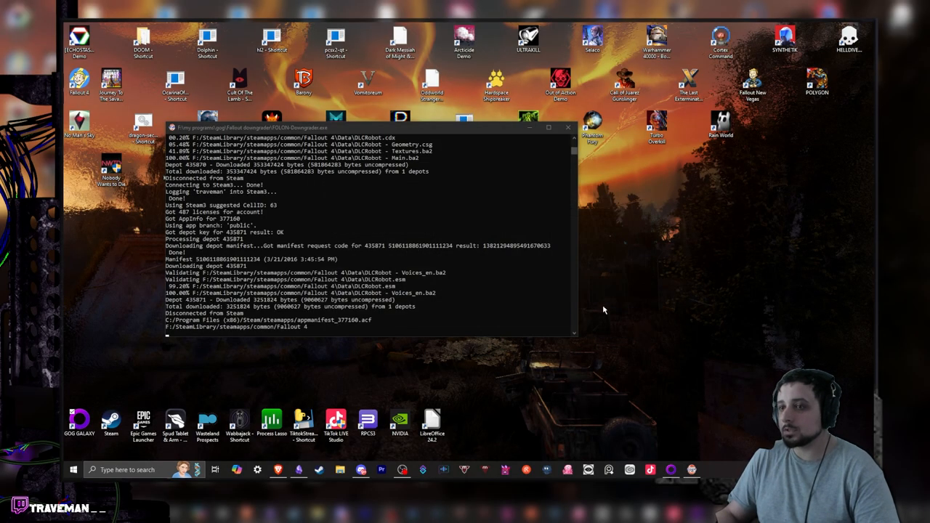
click(567, 127)
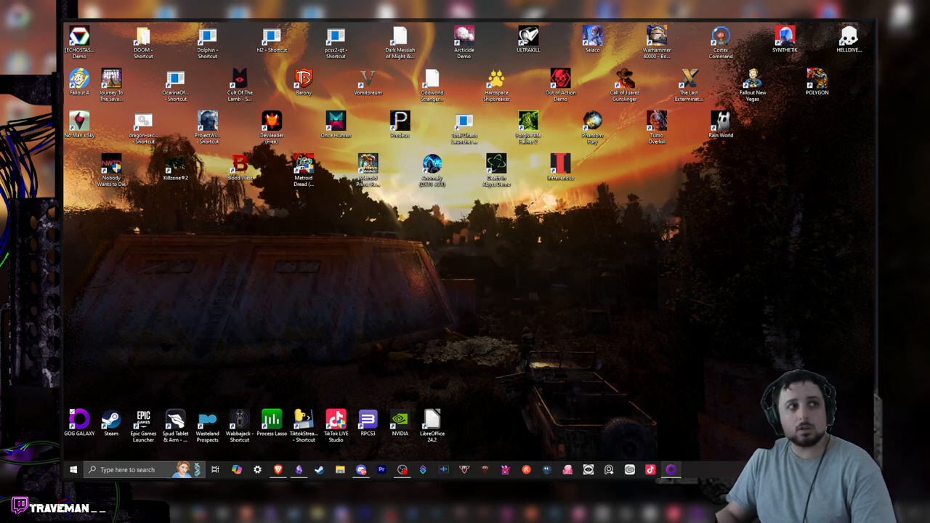
click(78, 421)
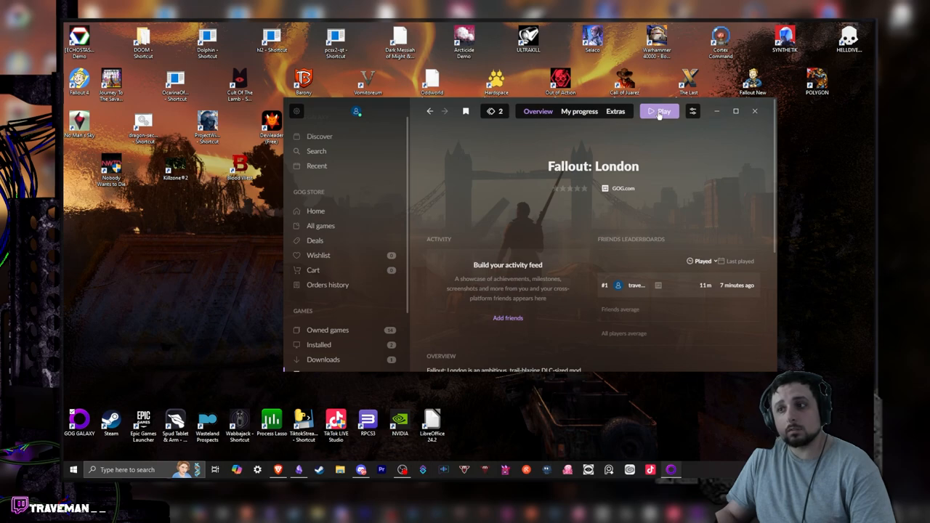
- Launch Fallout: London from Galaxy and begin its installer to reach the install location page
click(662, 110)
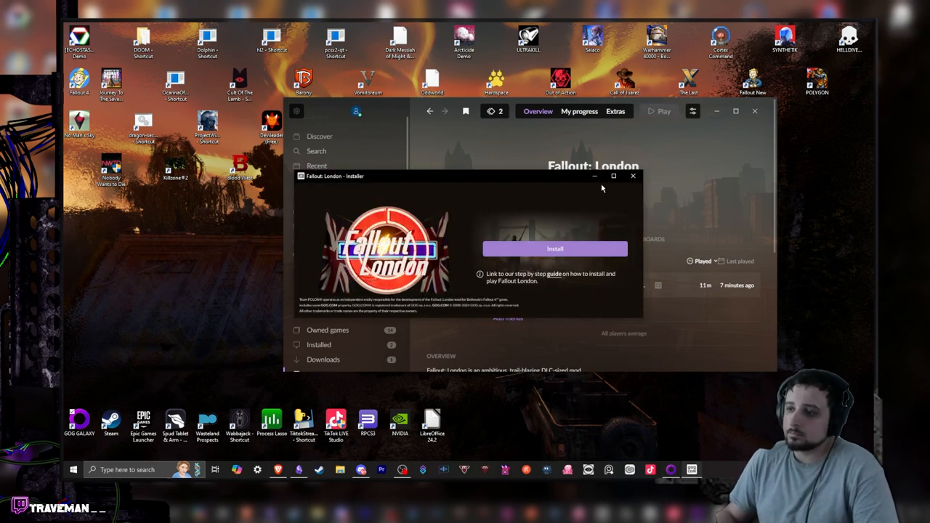
click(555, 249)
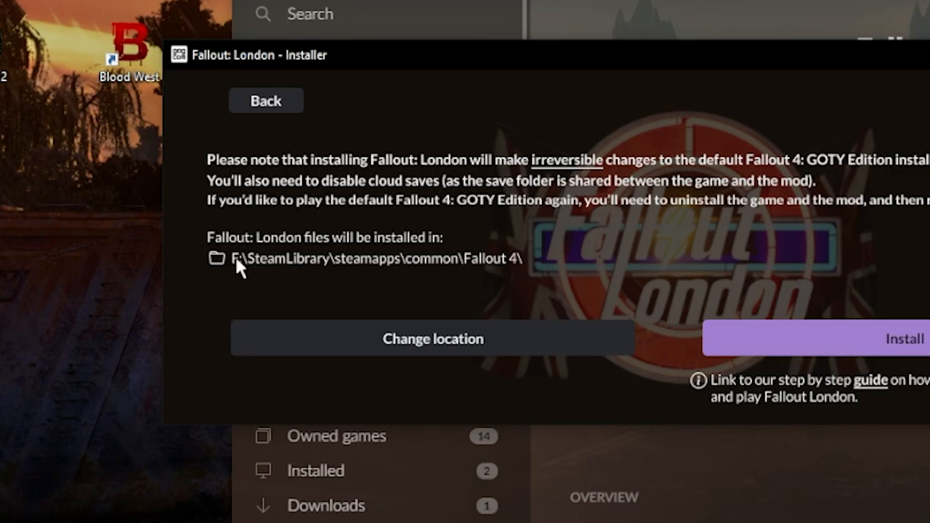
mouse_move(521, 278)
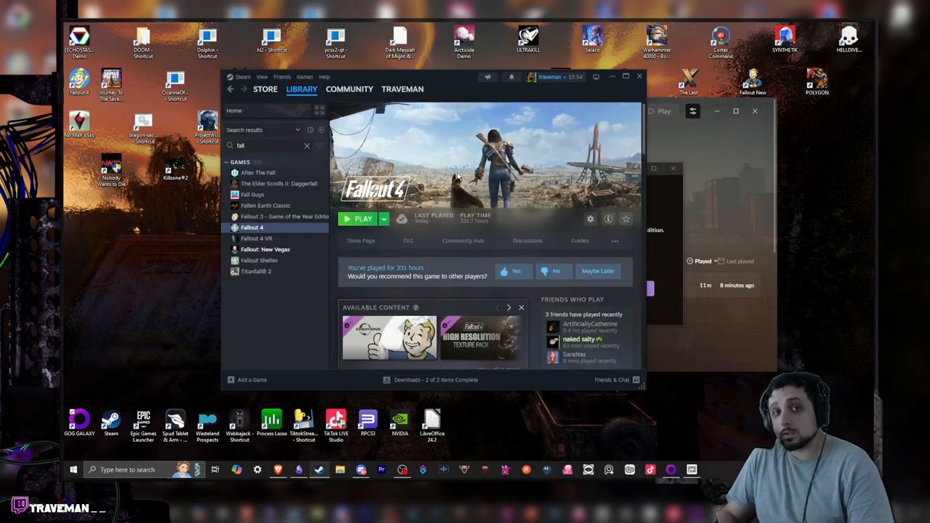
mouse_move(589, 218)
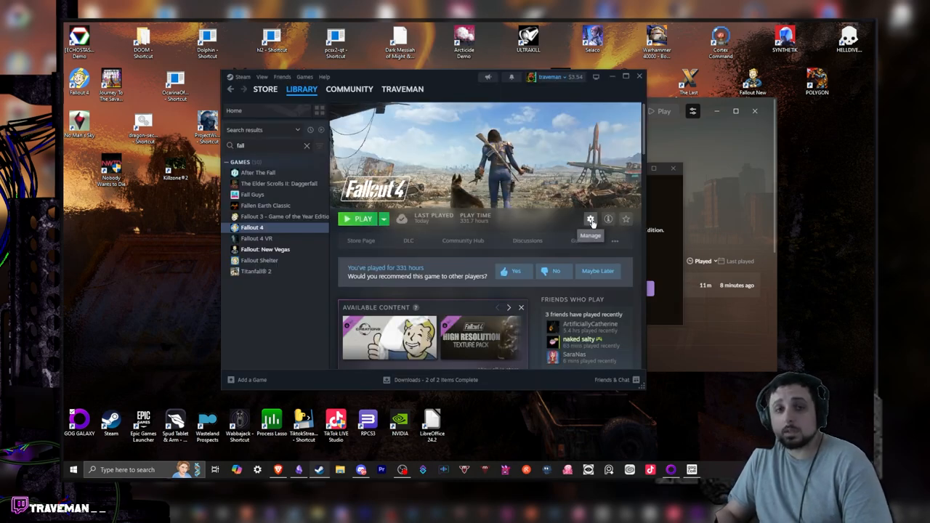
- Turn off 'Keep games saves in the Steam Cloud' in Fallout 4's Steam properties
click(589, 218)
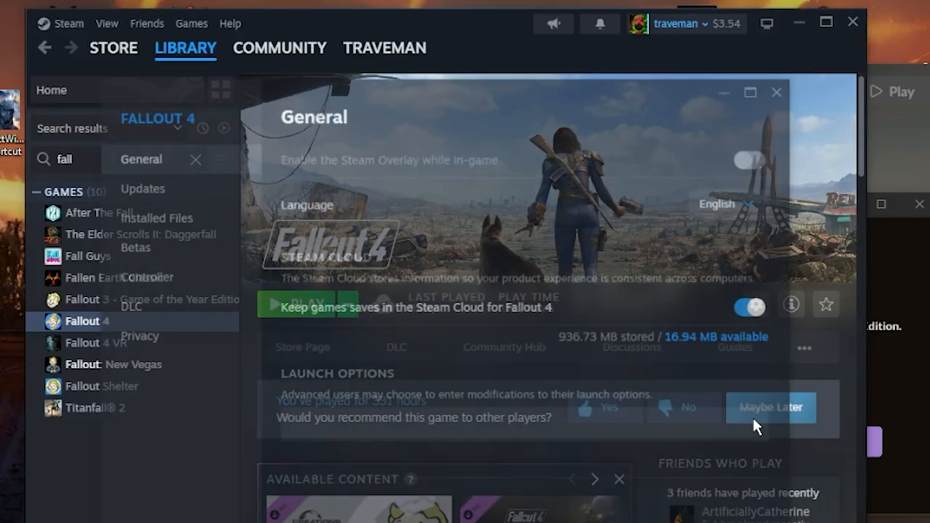
click(769, 406)
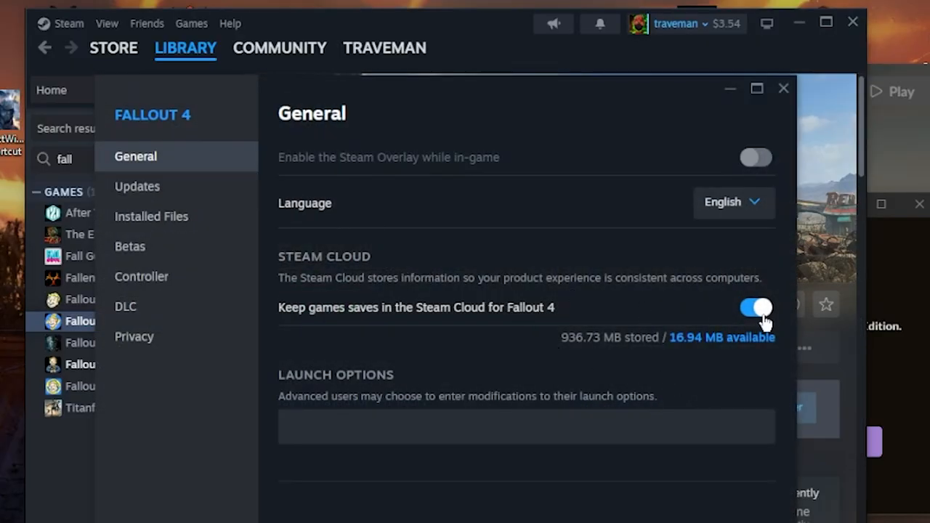
click(755, 306)
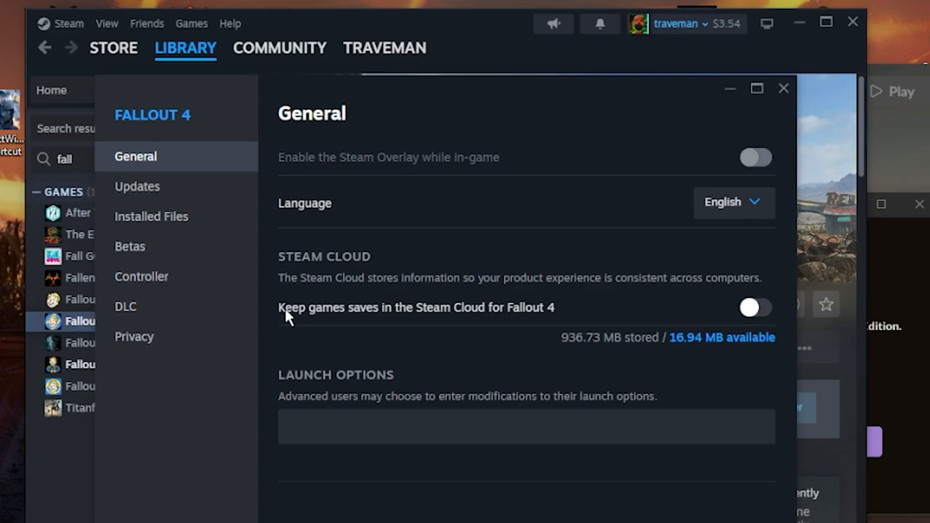
mouse_move(622, 301)
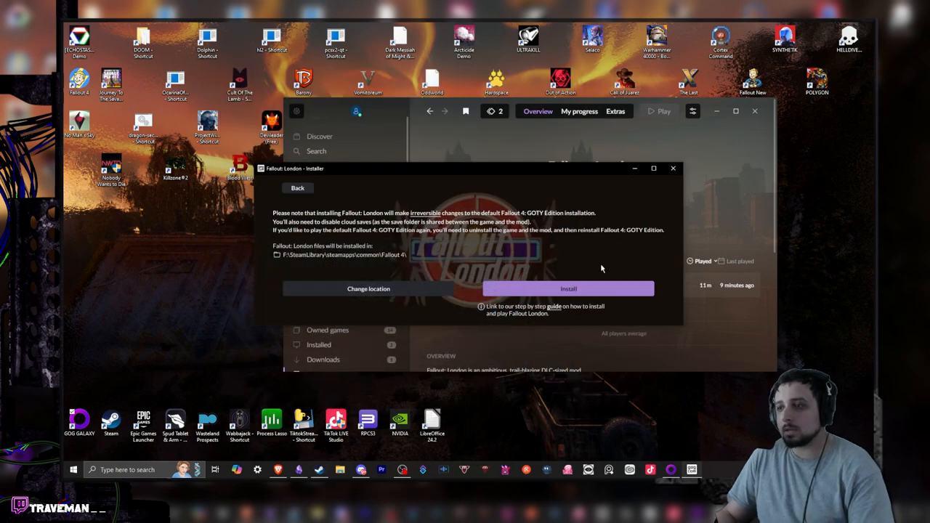
- Confirm installing into the Fallout 4 folder, then launch Fallout: London once it finishes
click(568, 288)
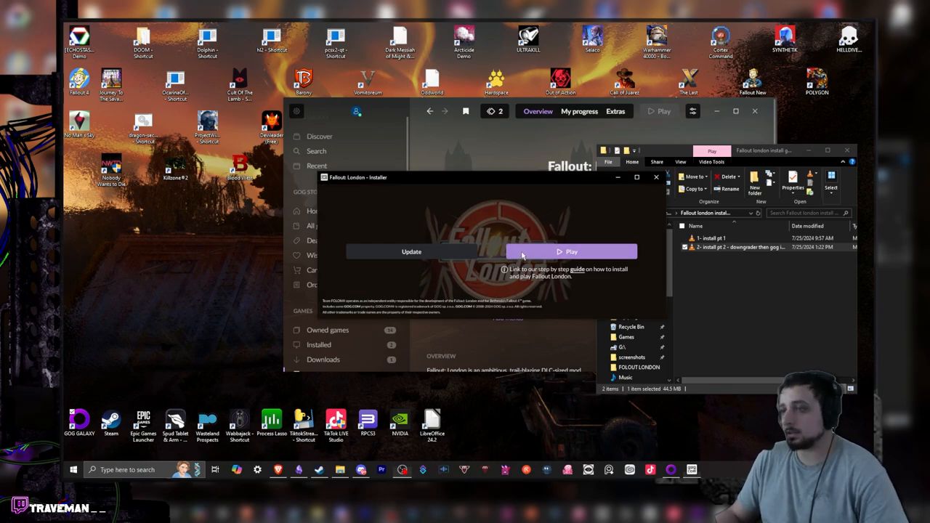
click(570, 251)
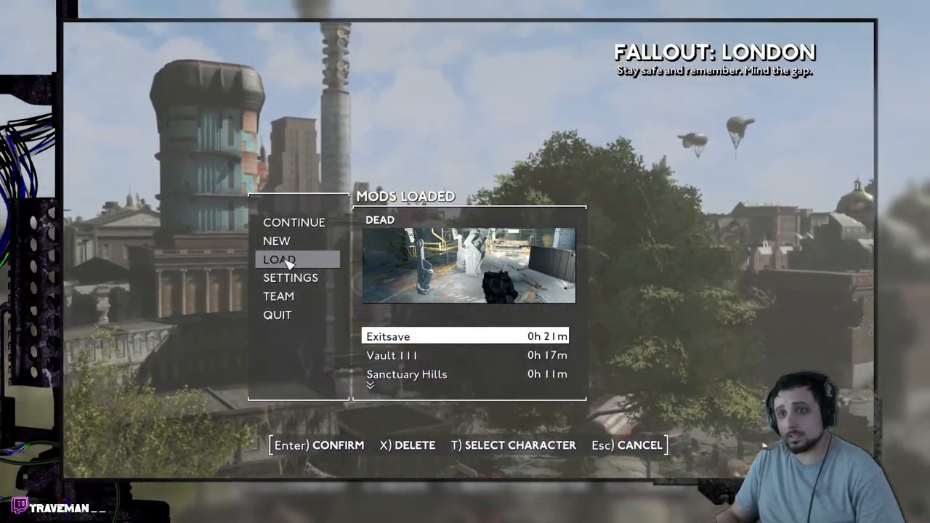
- Start a new Fallout: London game and choose the Male body type
click(276, 241)
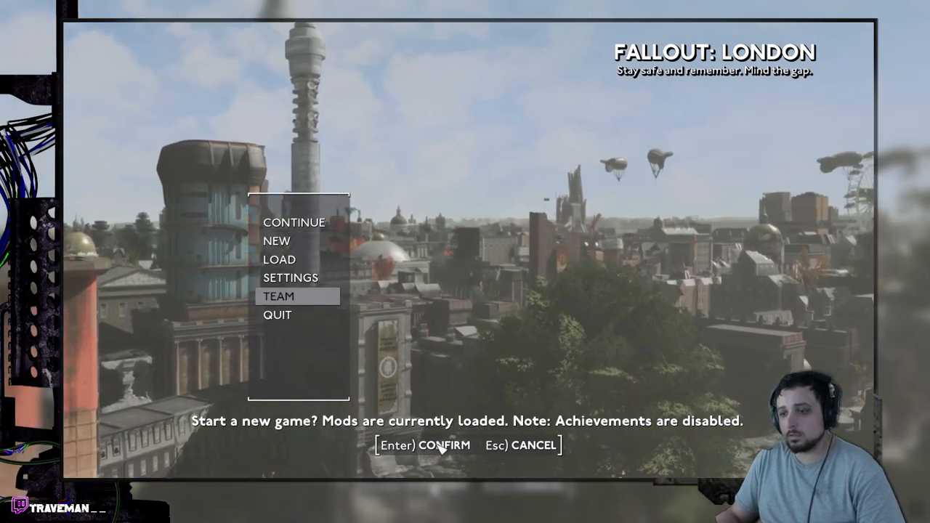
key(Return)
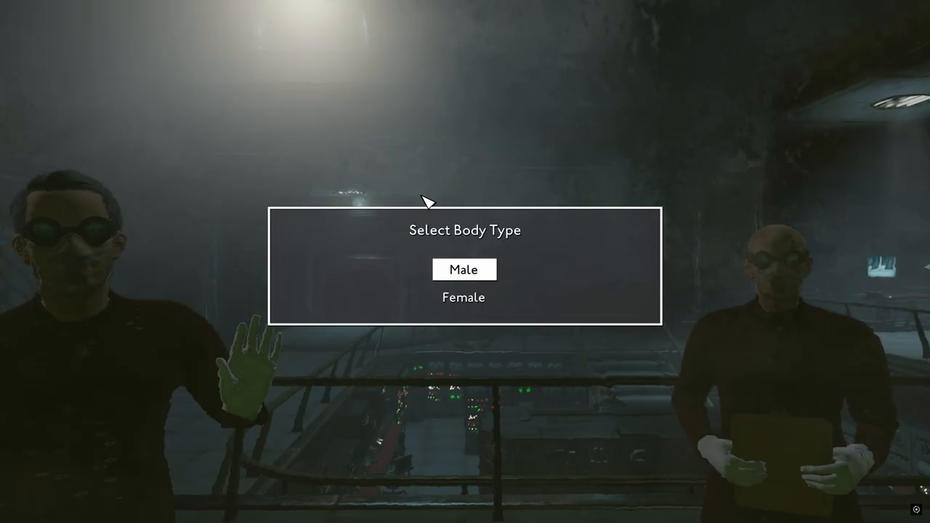
click(463, 268)
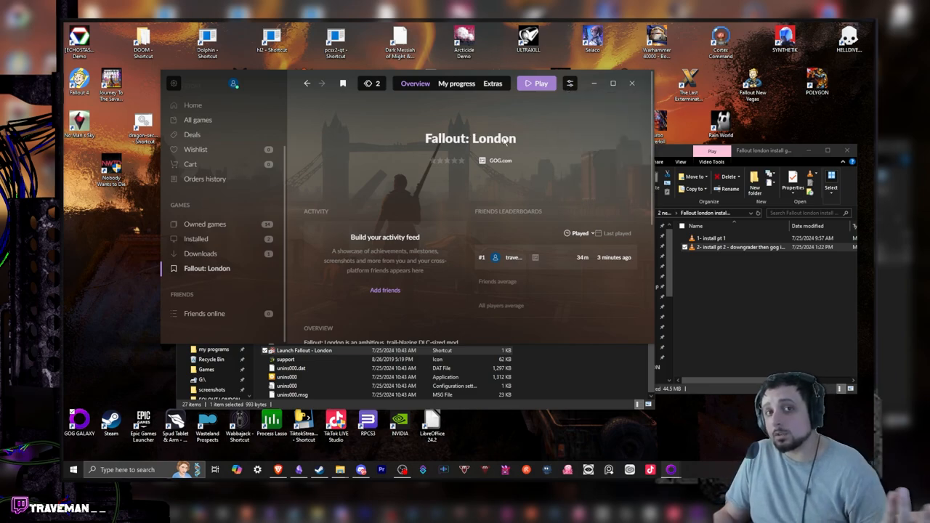
mouse_move(557, 125)
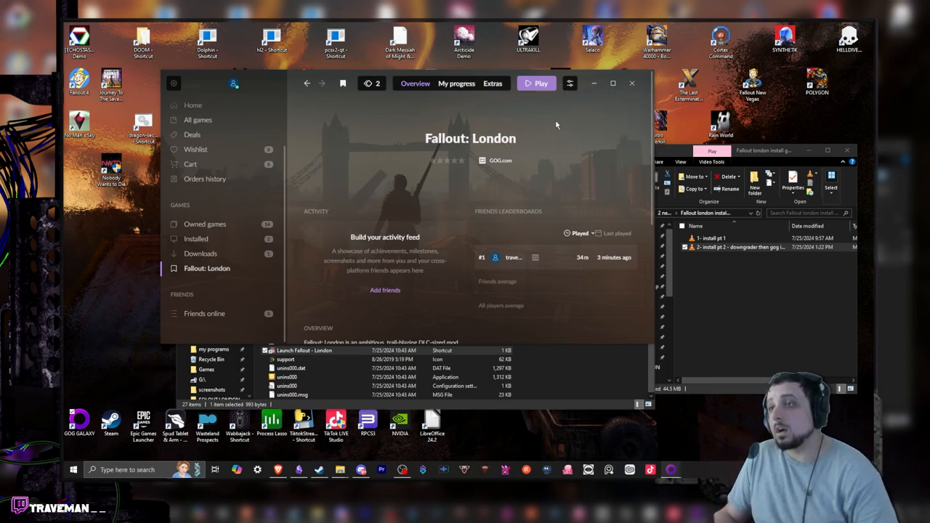
mouse_move(569, 83)
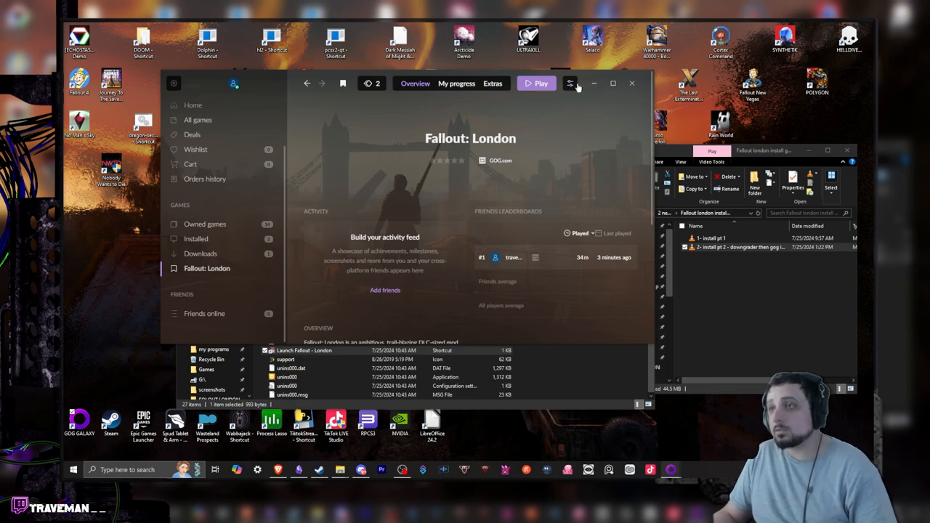
- Use Manage installation > Show folder to reveal Fallout: London's files, then answer the installer dialog
click(570, 82)
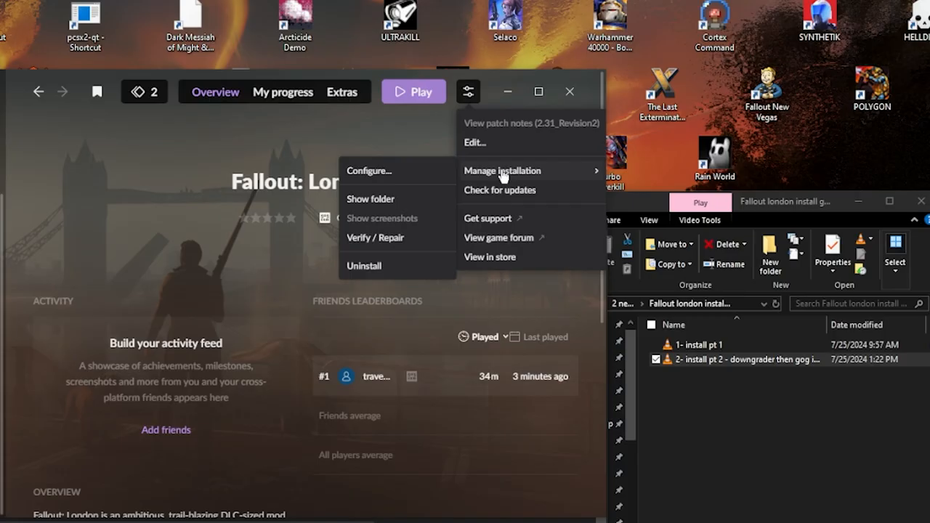
click(370, 198)
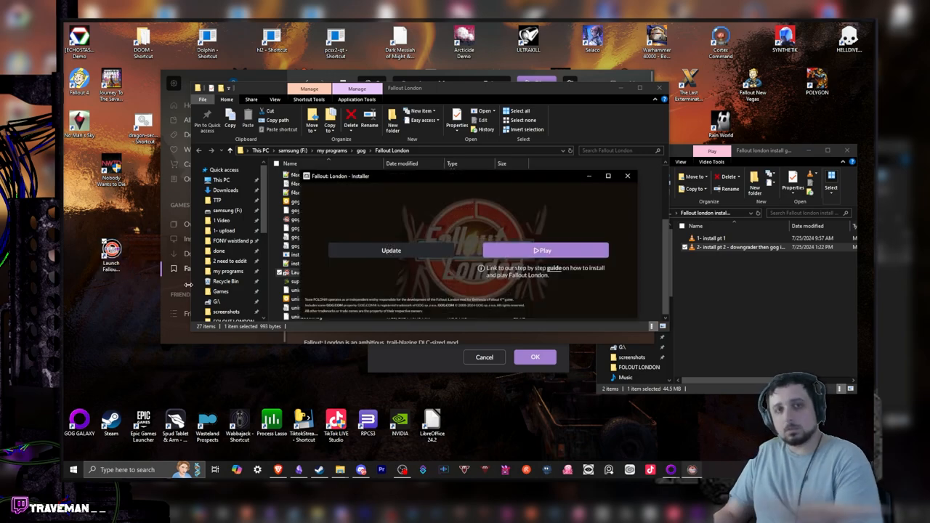
click(534, 357)
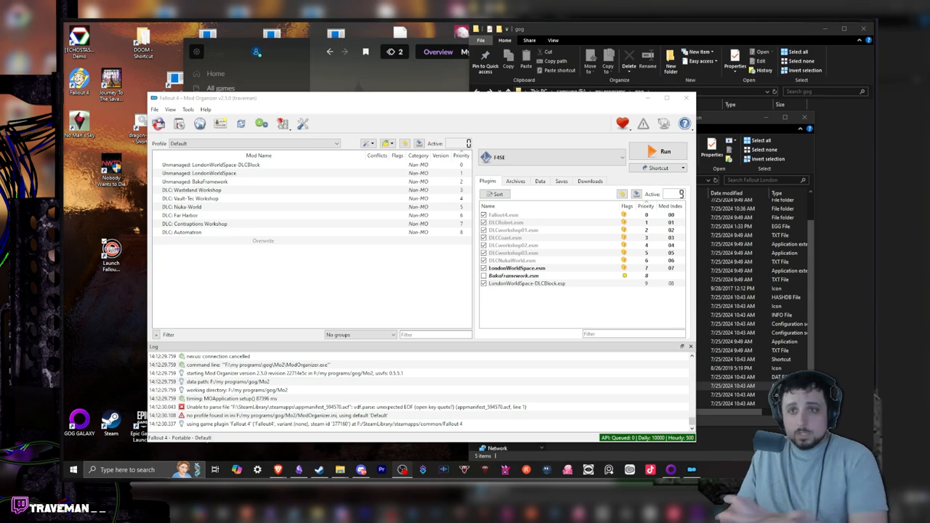
mouse_move(383, 256)
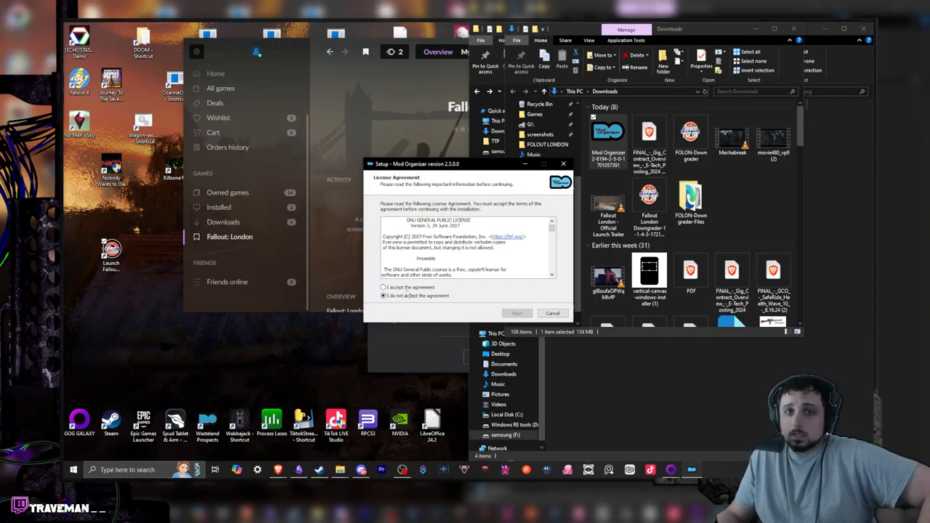
- Accept the license and set the install folder to F:\my programs\gog\Mo2
click(384, 288)
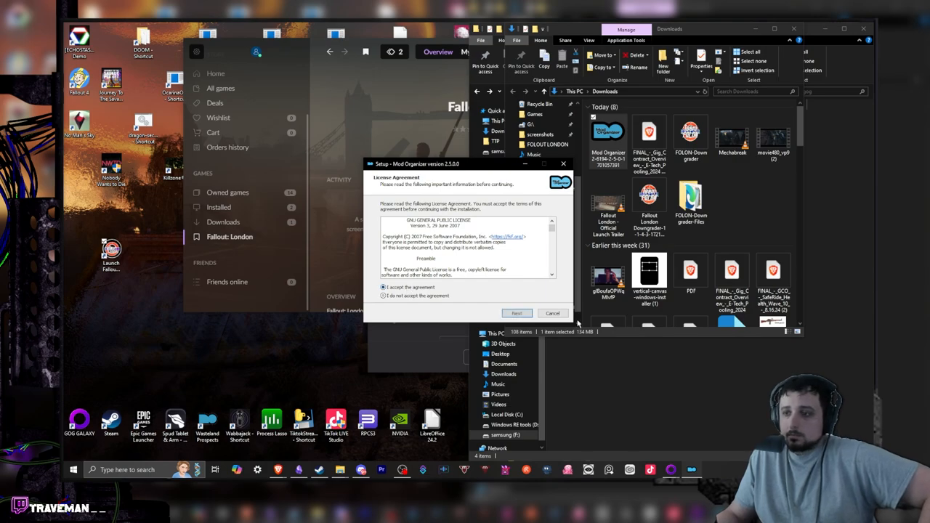
click(517, 313)
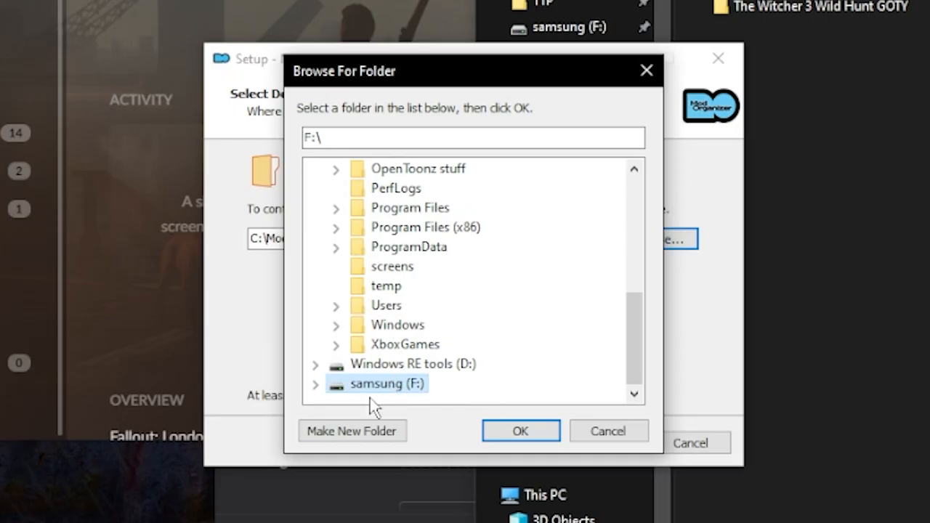
click(424, 285)
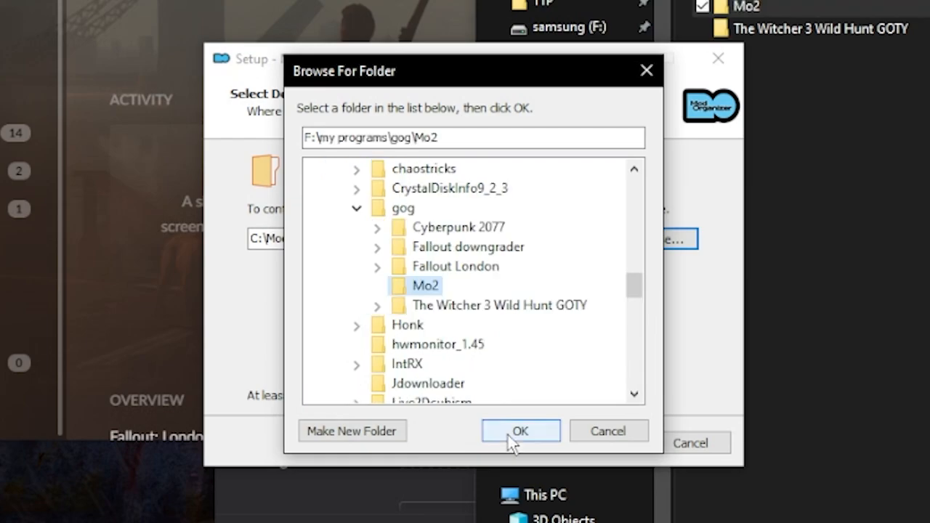
click(520, 430)
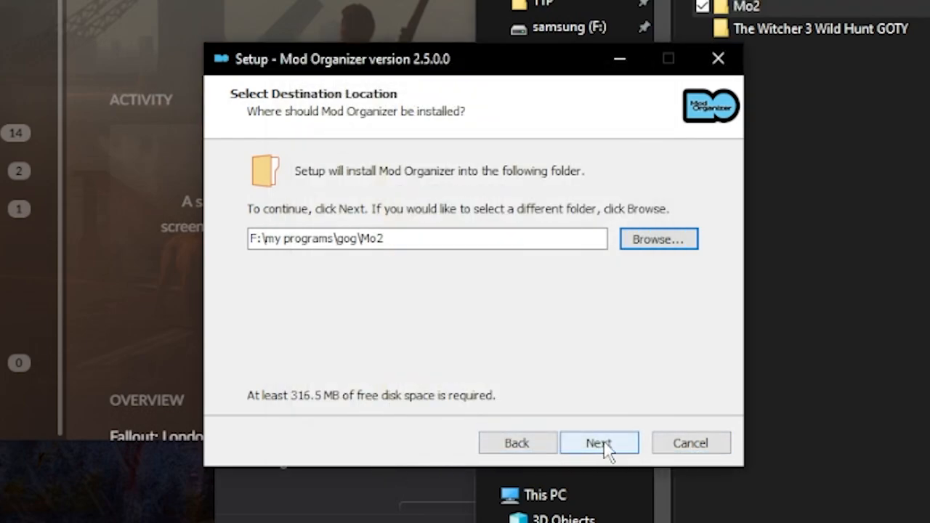
- Keep the default shortcuts folder and finish installing without a desktop shortcut
click(598, 441)
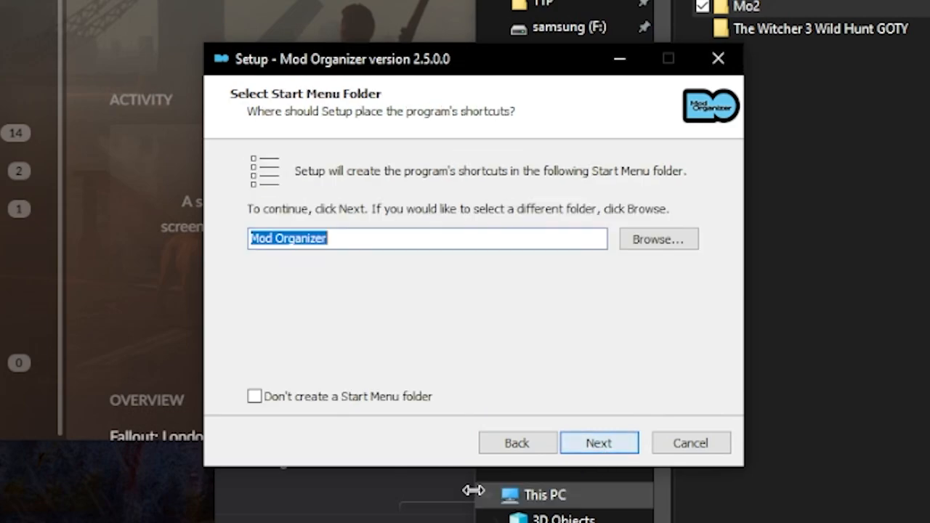
mouse_move(598, 442)
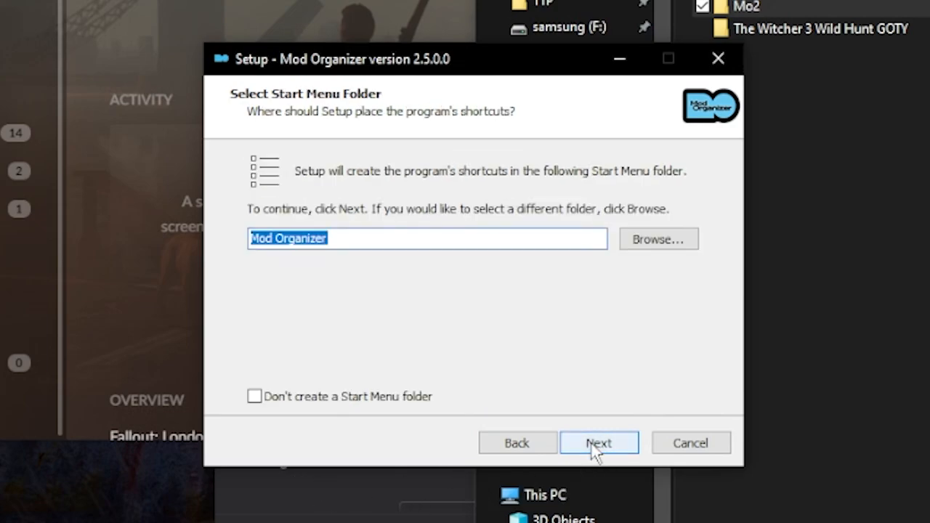
click(598, 442)
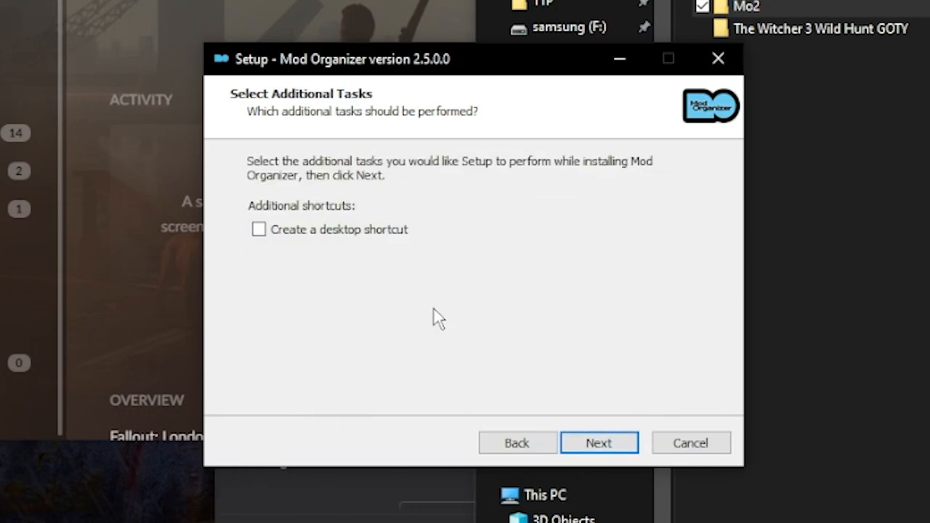
mouse_move(598, 441)
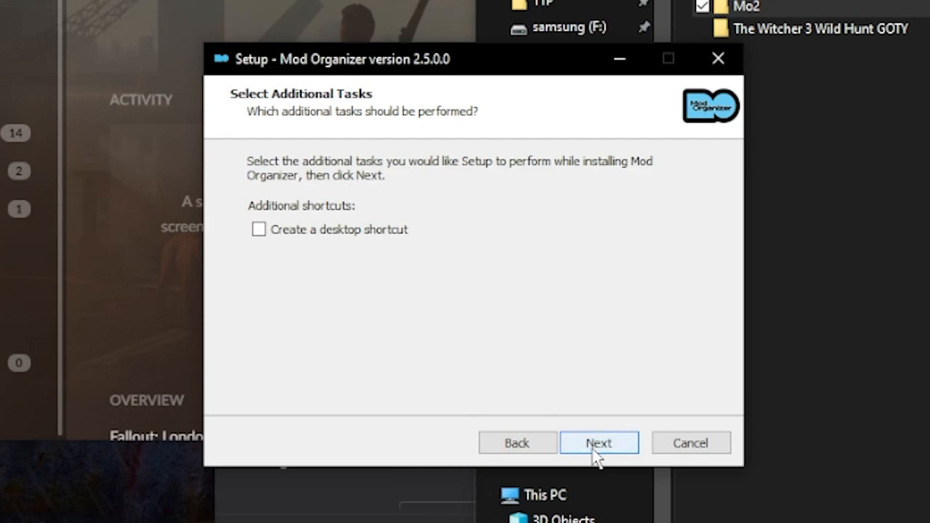
click(599, 441)
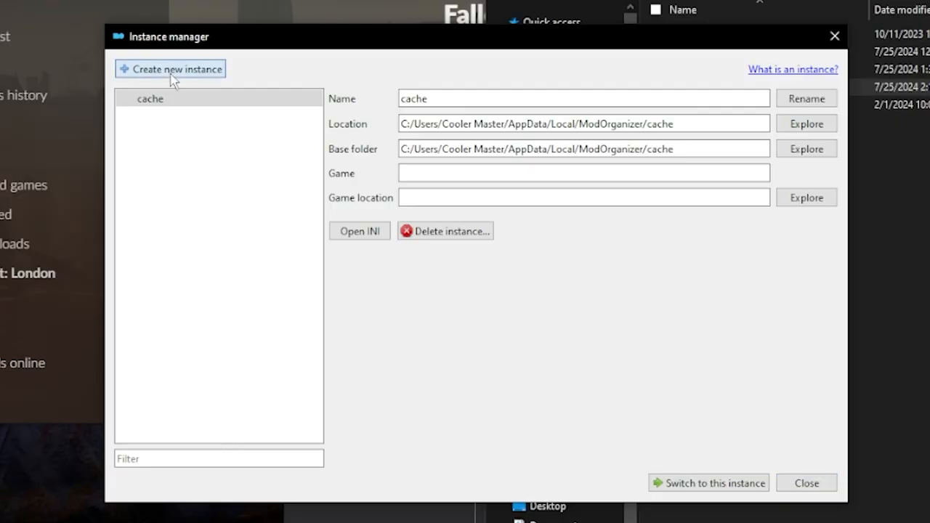
- Begin a new instance and pick Fallout 4 as the managed game
click(170, 68)
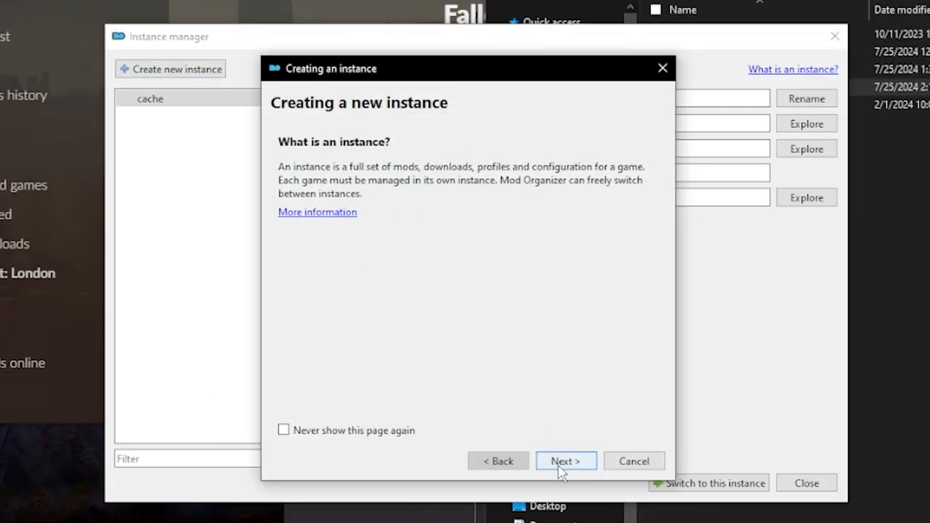
click(565, 460)
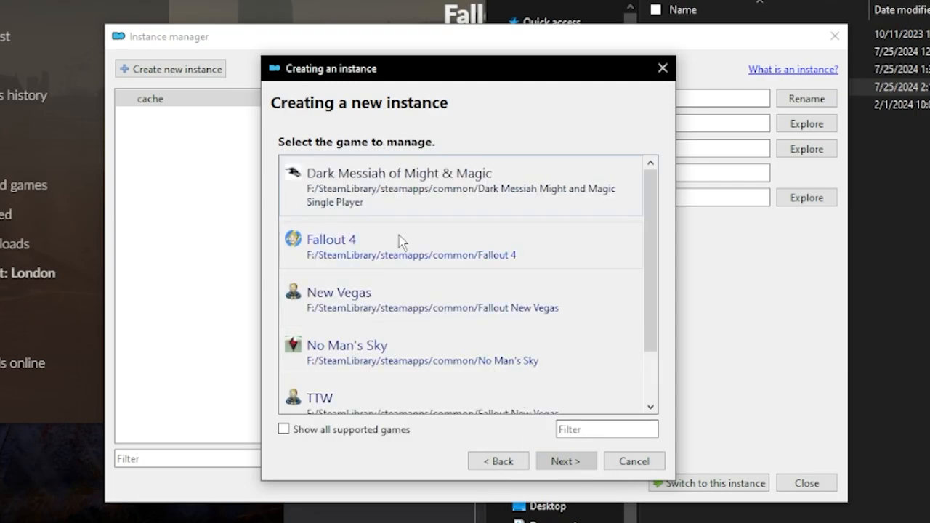
click(567, 461)
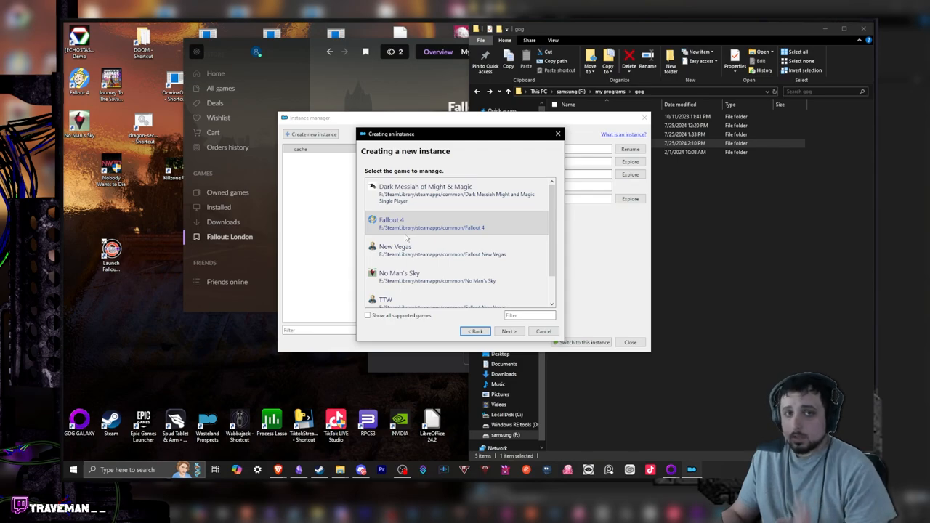
mouse_move(413, 285)
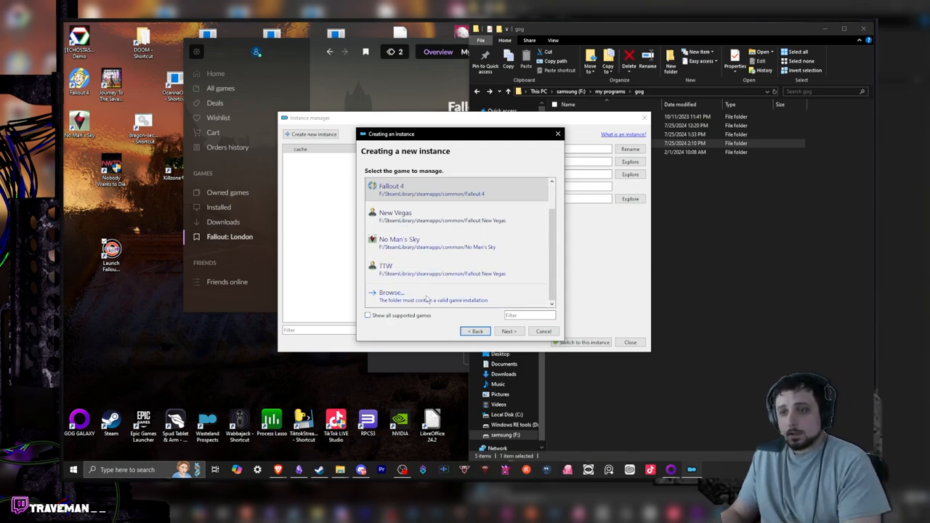
scroll(up, 3)
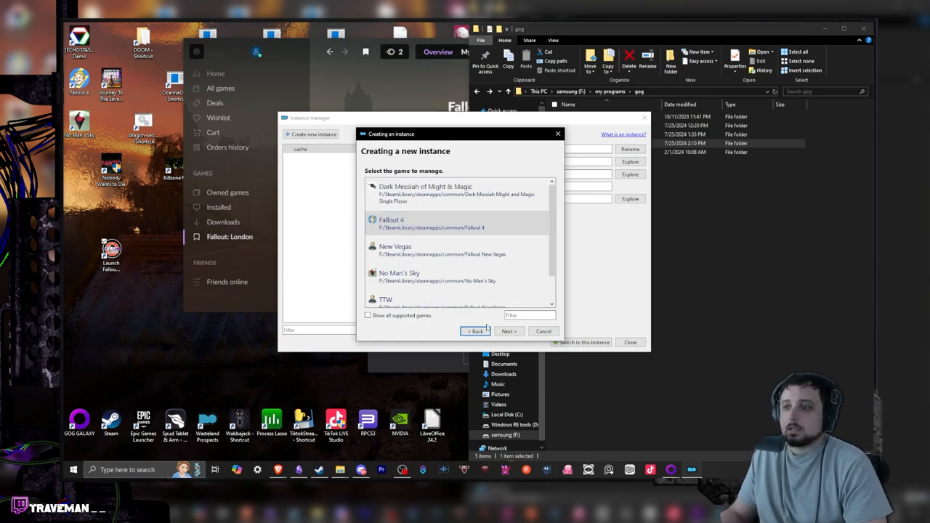
- Keep the suggested portable data folder and create the instance so it launches
click(509, 331)
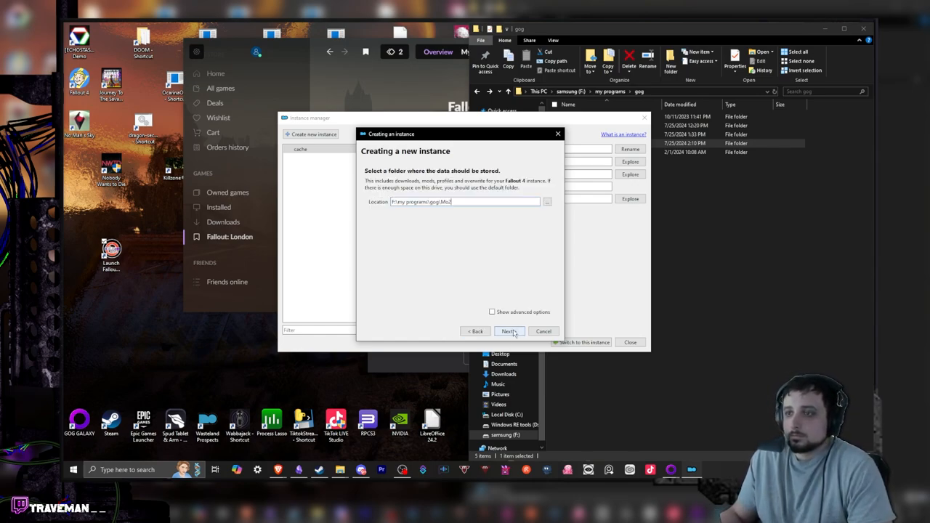
click(508, 331)
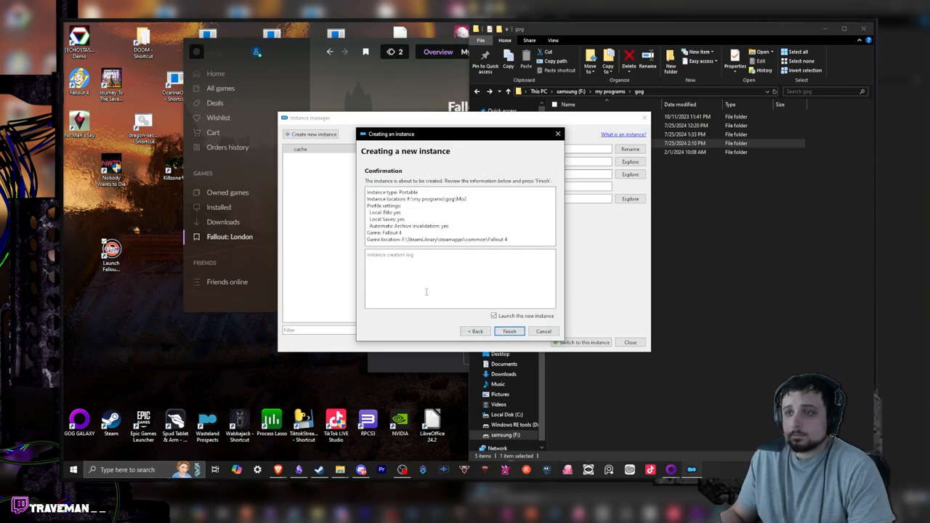
click(508, 331)
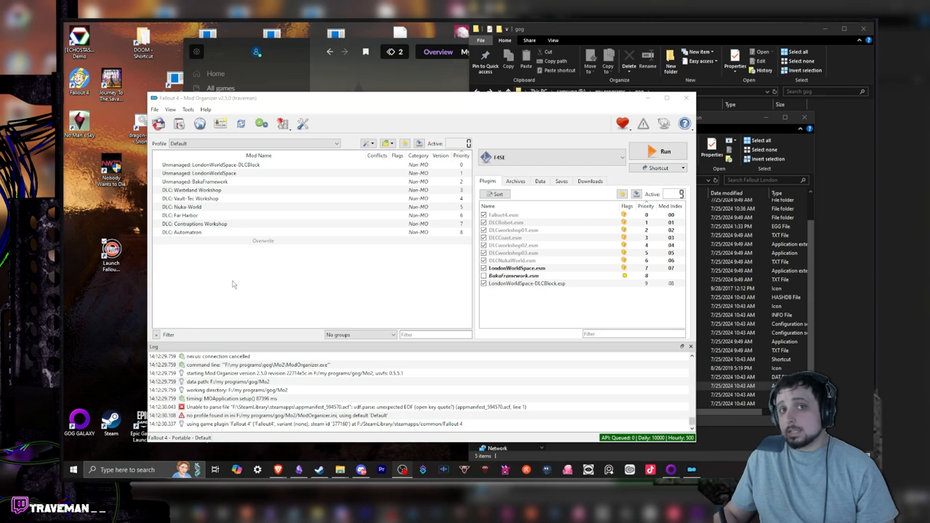
mouse_move(239, 287)
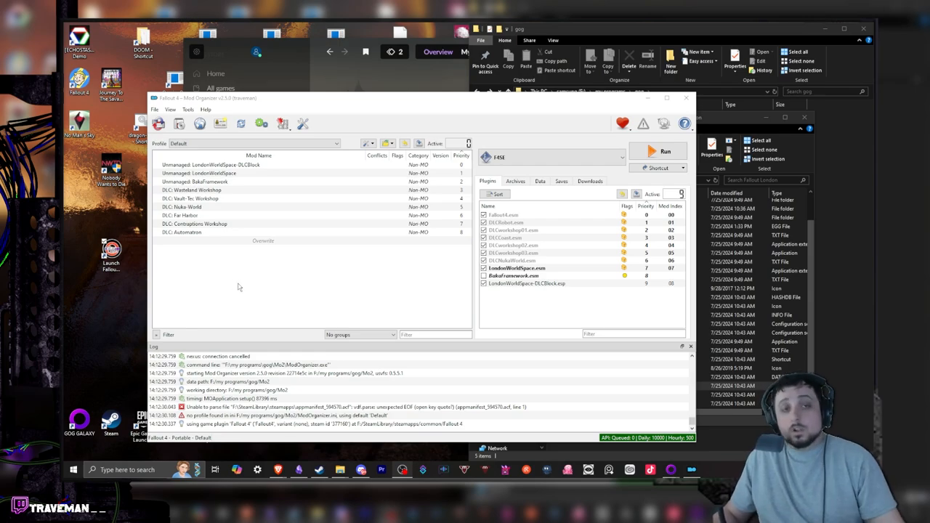
mouse_move(244, 289)
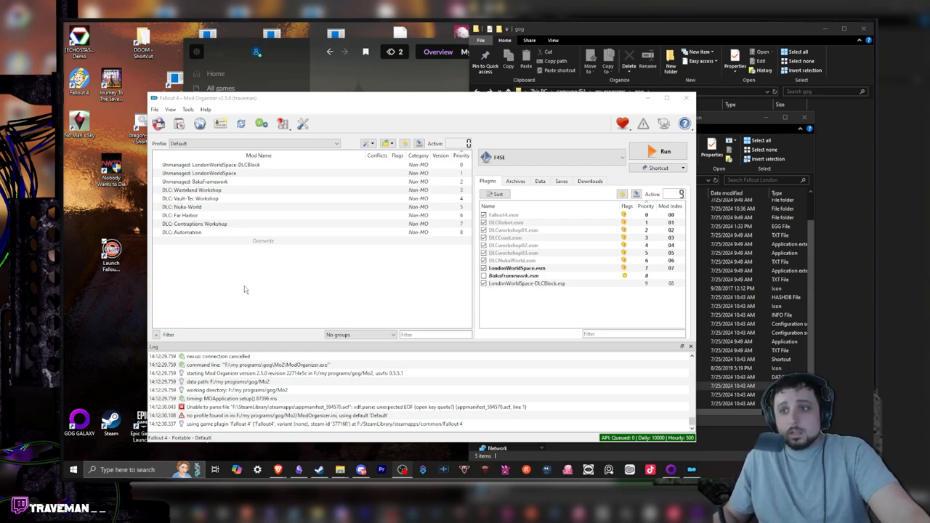